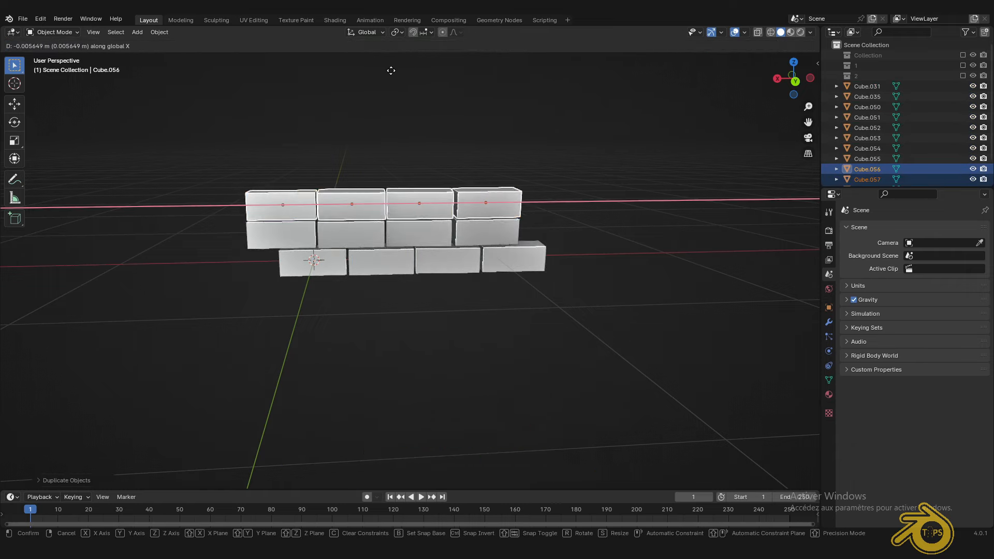
Array the brick into a wall four bricks wide and six high
key("z")
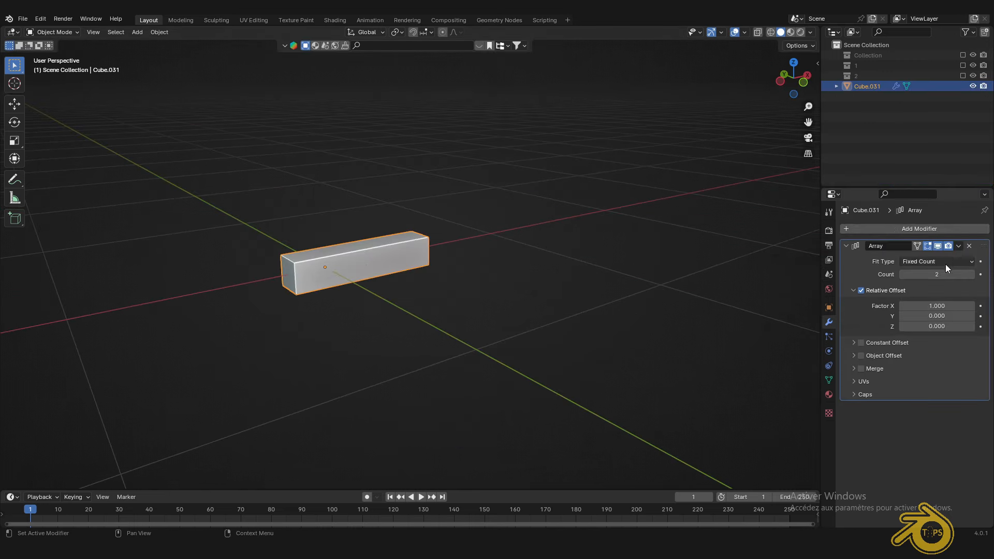
left_click_drag(919, 274, 951, 274)
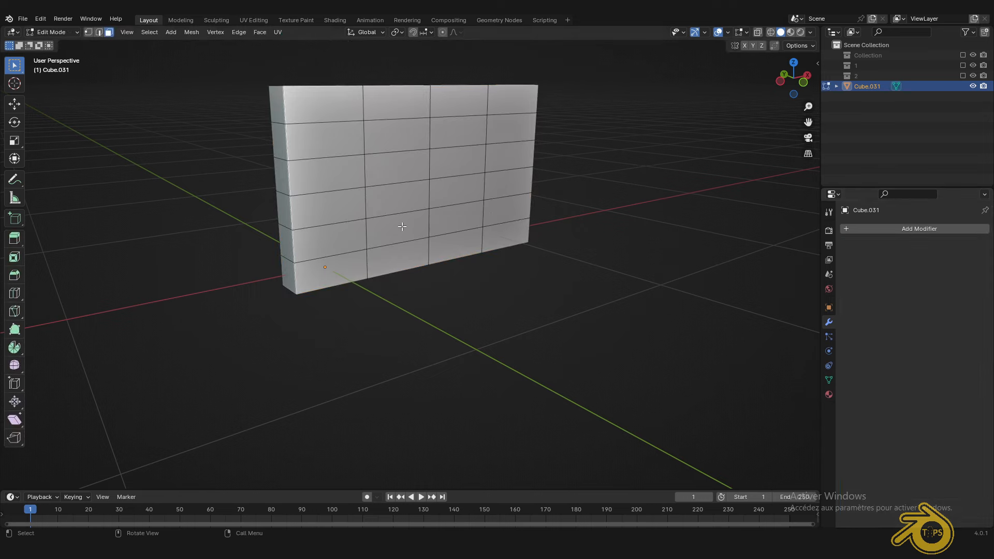
Randomize the wall's vertices slightly and give the bevel 4 segments
left_click(191, 32)
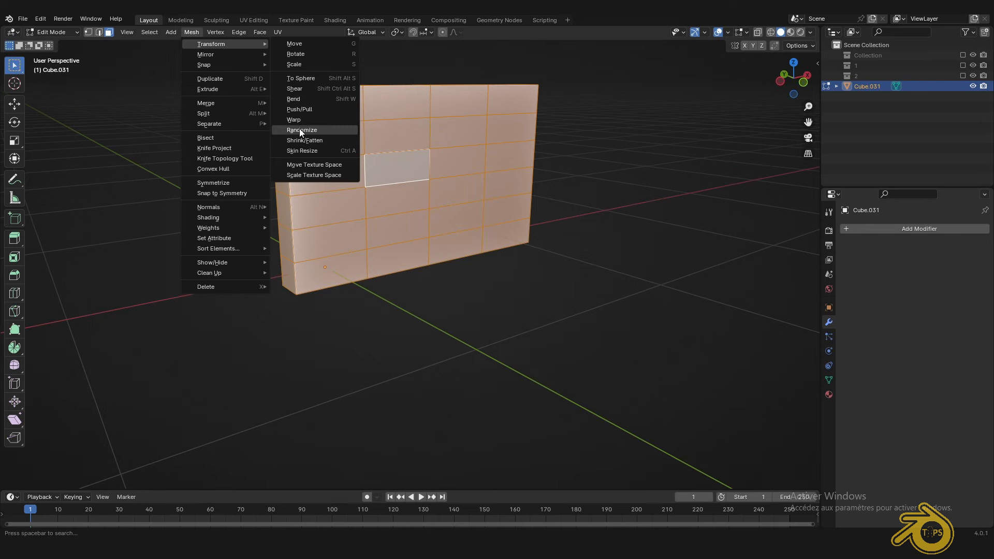
left_click(302, 130)
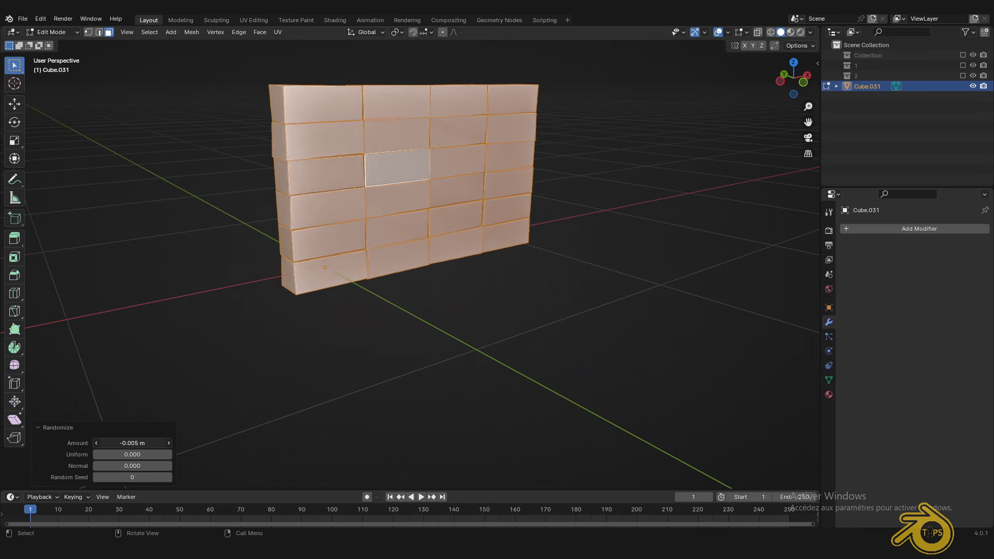
left_click_drag(102, 454, 133, 455)
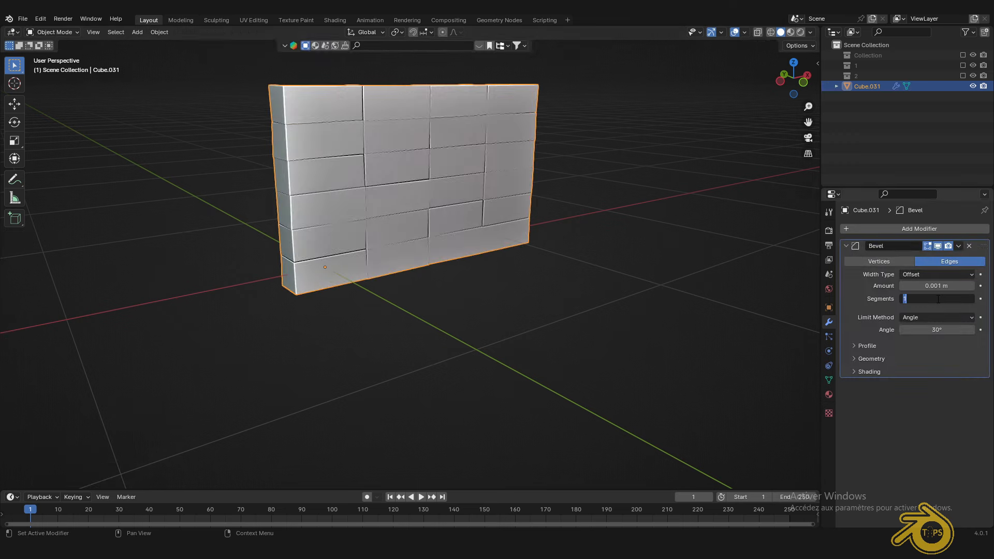
type("4")
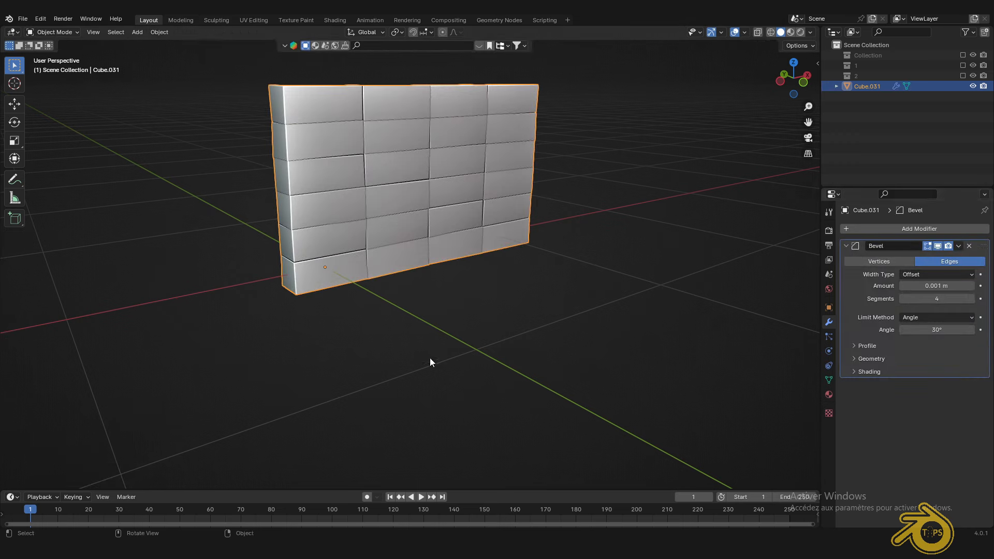